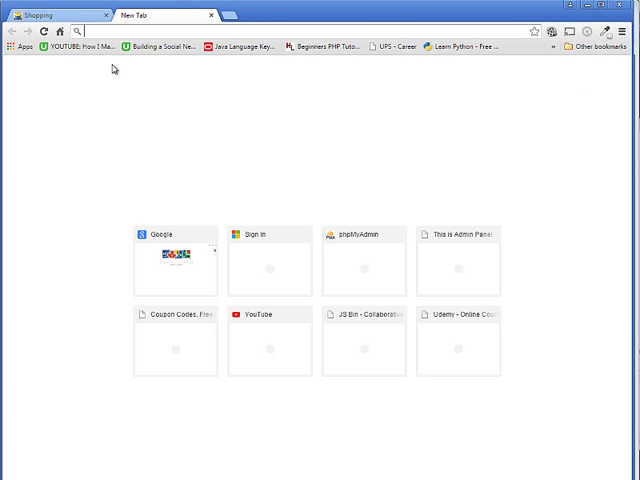
Navigate the browser to localhost to reach phpMyAdmin's server page.
type("localhost")
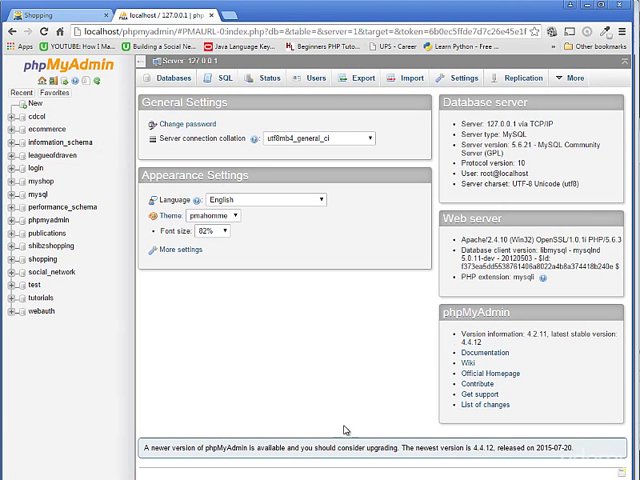
mouse_move(256, 328)
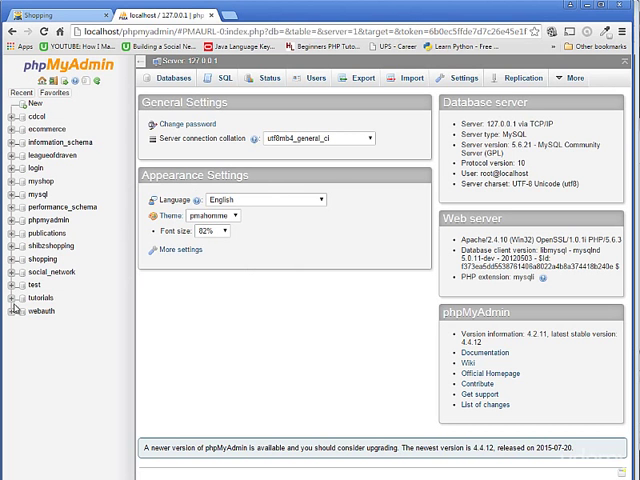
mouse_move(332, 304)
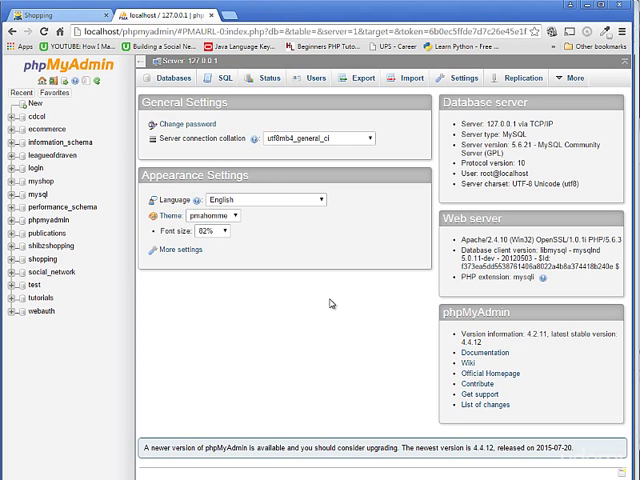
mouse_move(100, 168)
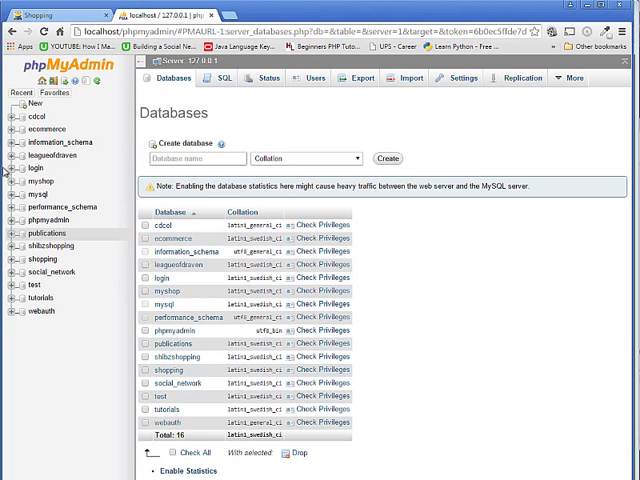
Create a new empty database named 'shop'.
left_click(196, 158)
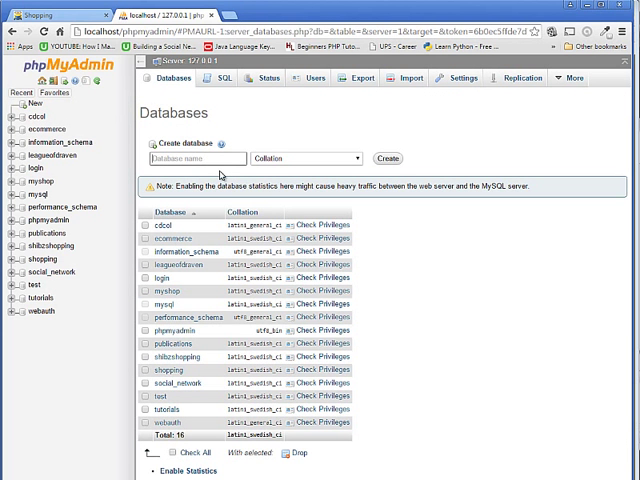
type("shop")
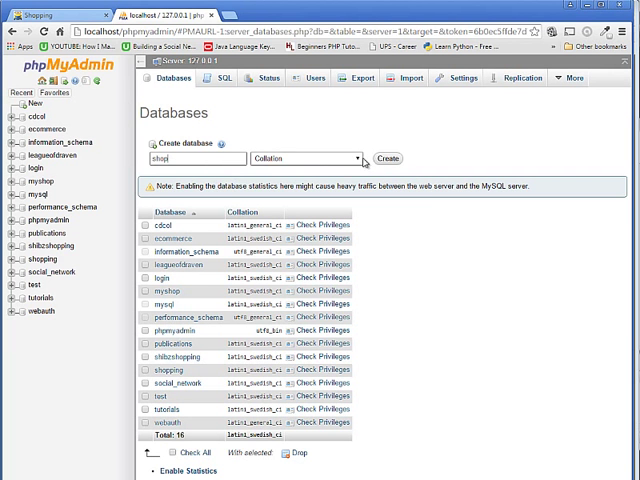
left_click(388, 158)
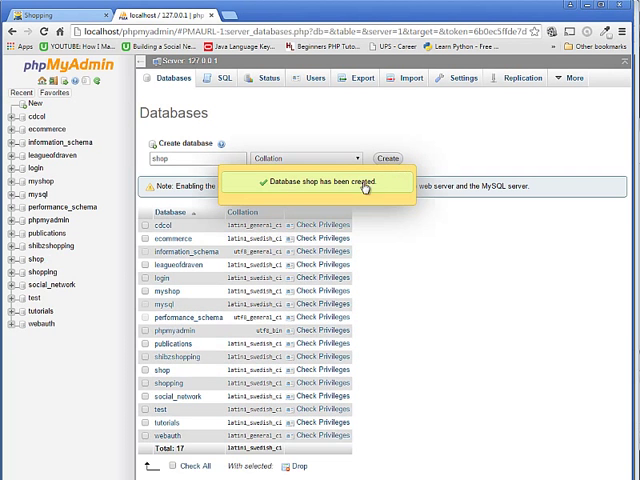
mouse_move(366, 188)
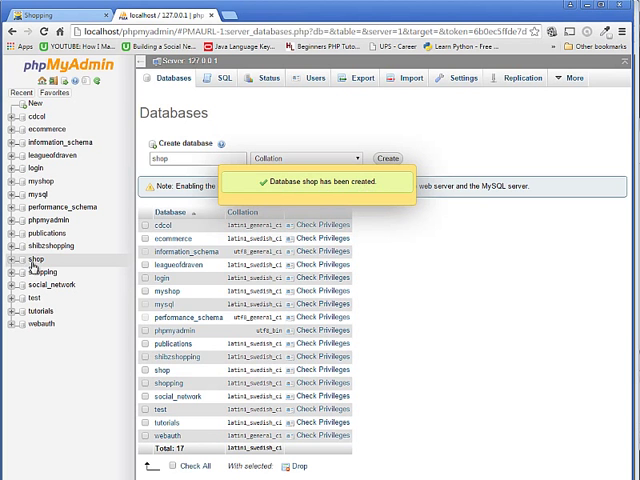
In the shop database, begin a new table named 'categories' with 2 columns.
left_click(32, 260)
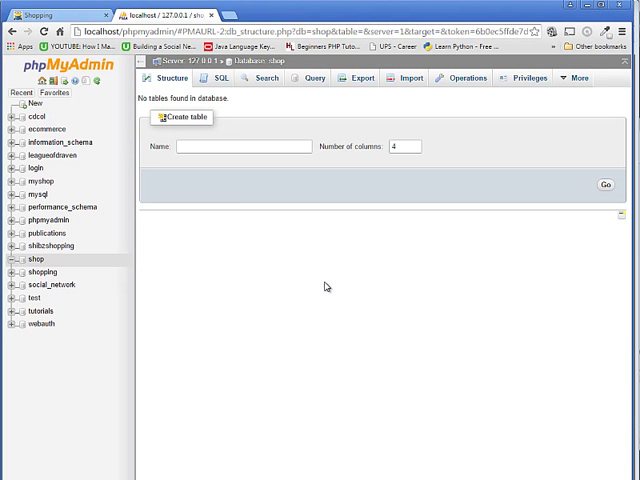
left_click(244, 146)
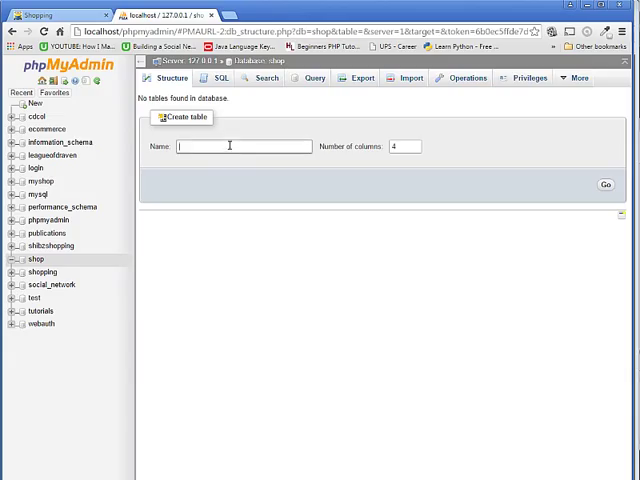
type("caj")
left_click(404, 146)
type("2")
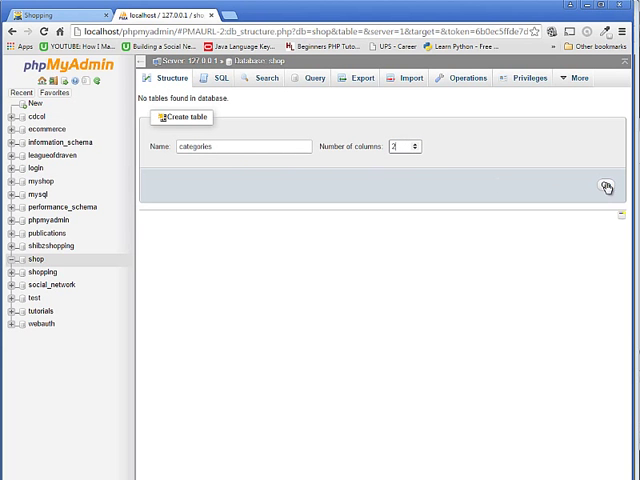
Name the first column cat_id, auto-incrementing INT with a PRIMARY index.
left_click(608, 188)
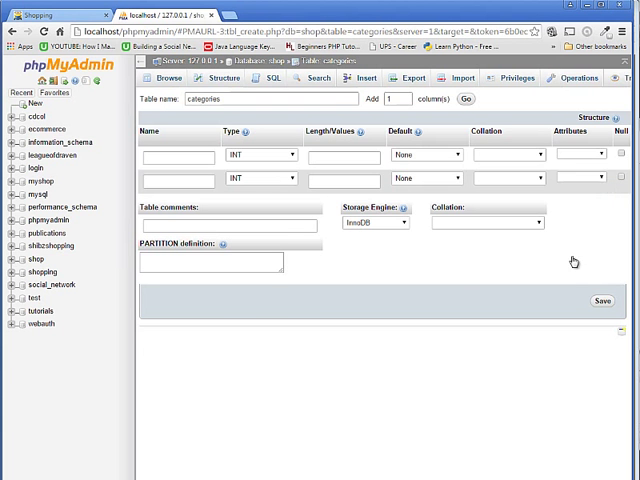
left_click(172, 156)
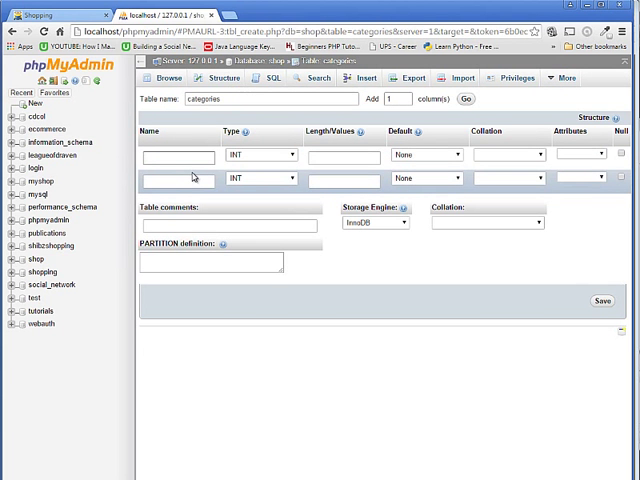
type("cat")
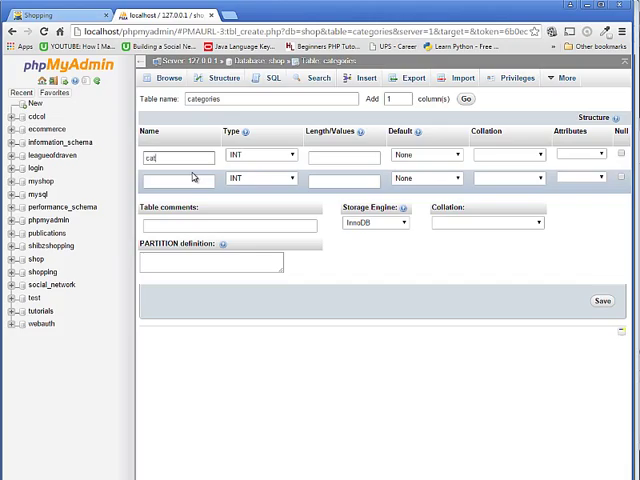
type("_")
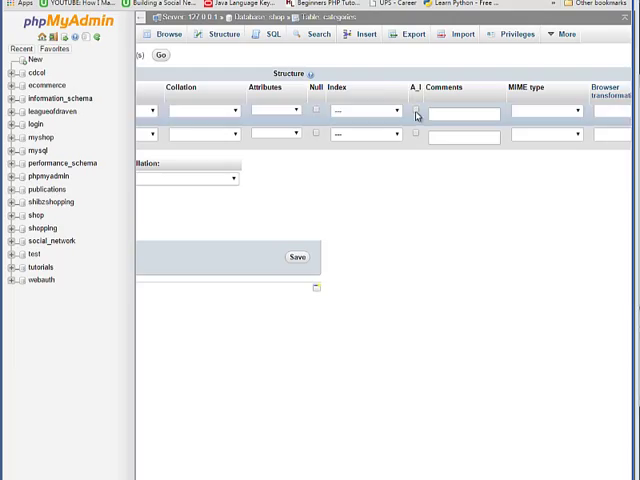
left_click(418, 112)
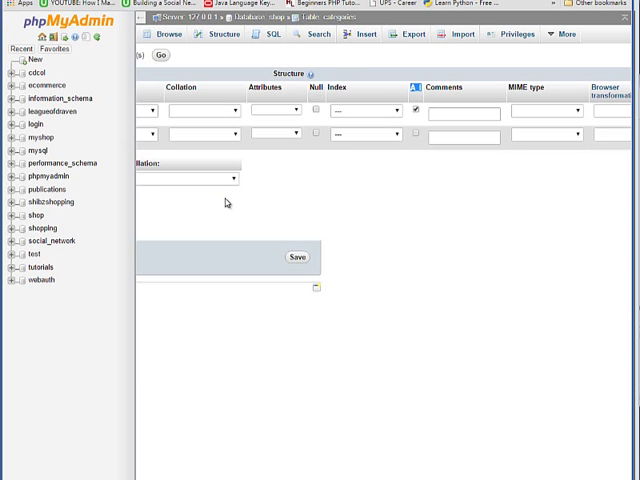
mouse_move(416, 96)
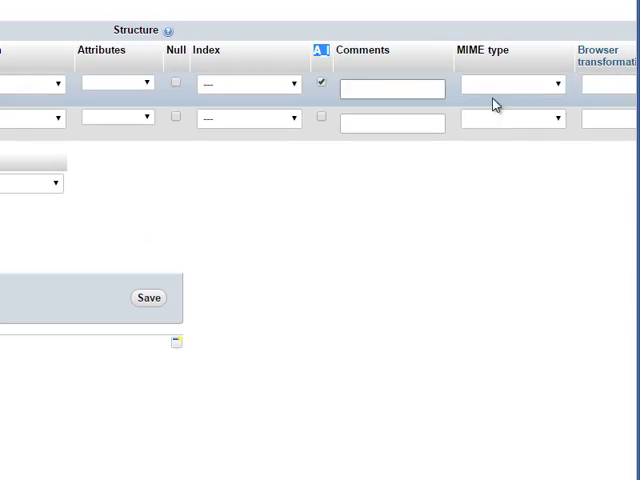
left_click(248, 84)
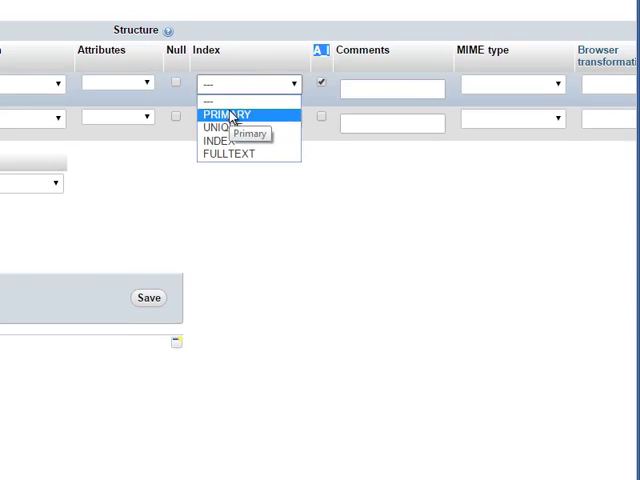
left_click(228, 112)
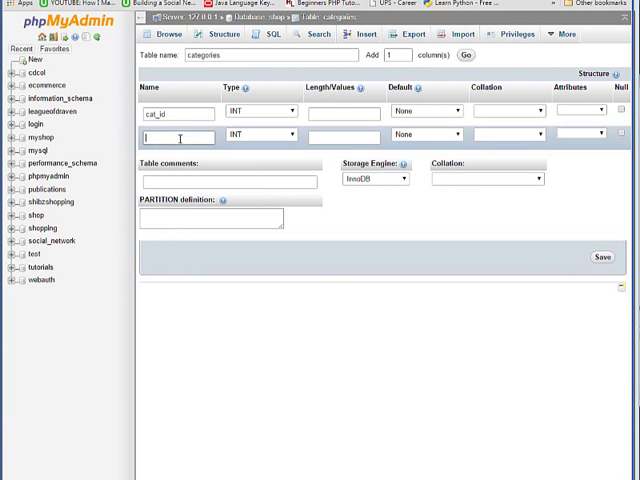
Name the second column cat_title as VARCHAR with length 100.
type("cat_")
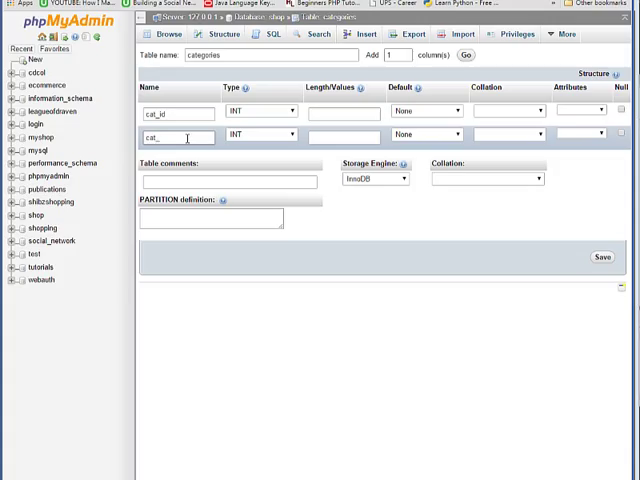
type("title")
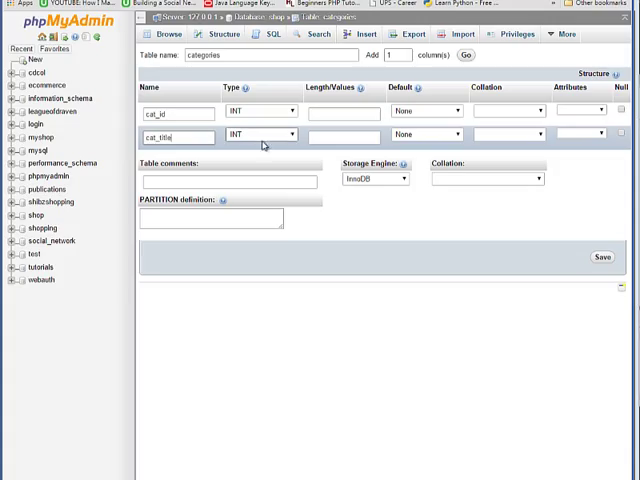
left_click(260, 134)
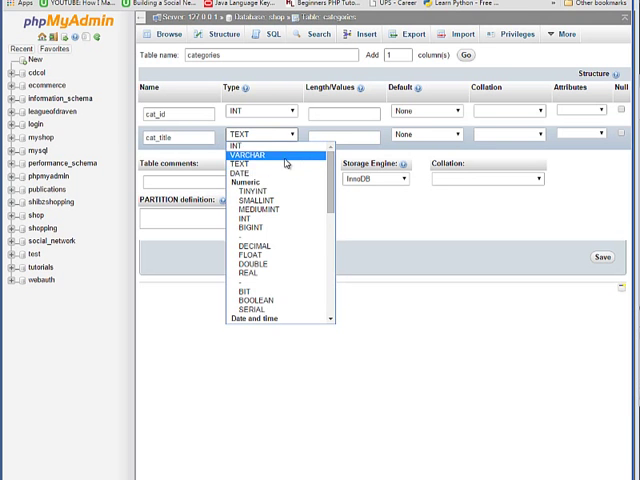
left_click(248, 156)
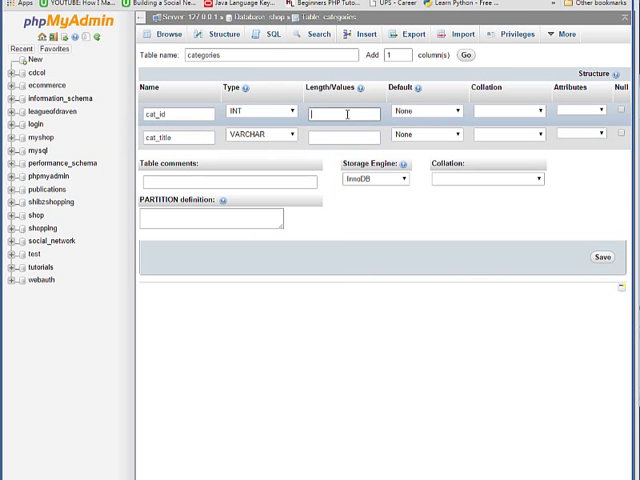
type("100")
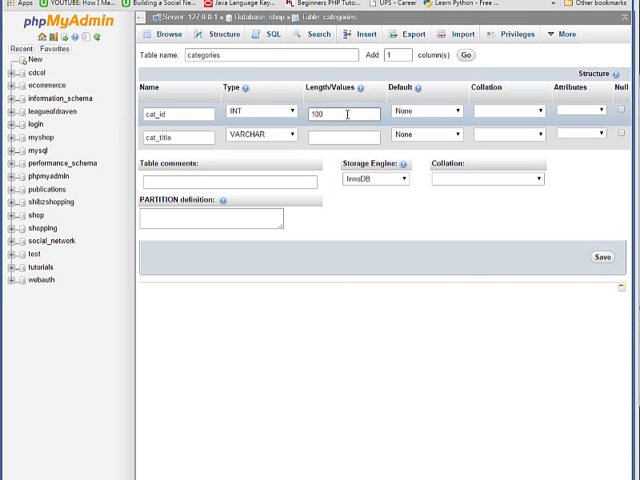
left_click(344, 136)
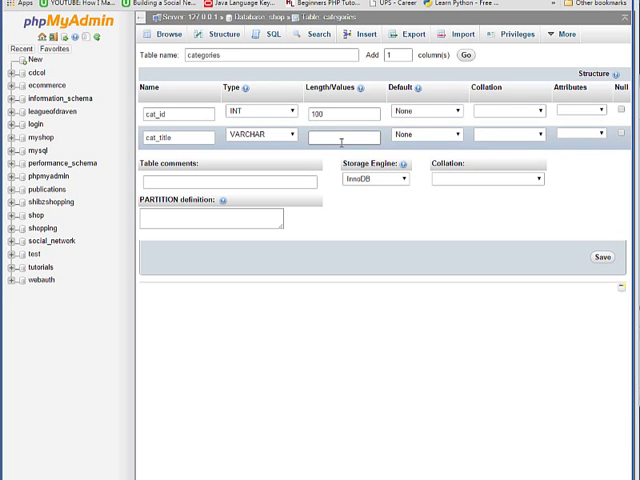
type("100")
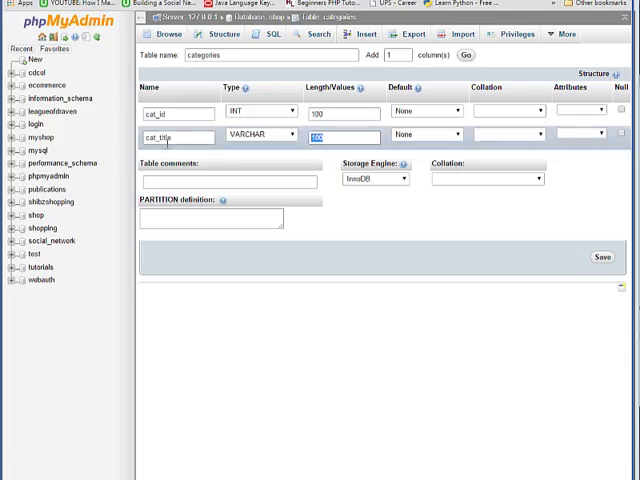
left_click(344, 112)
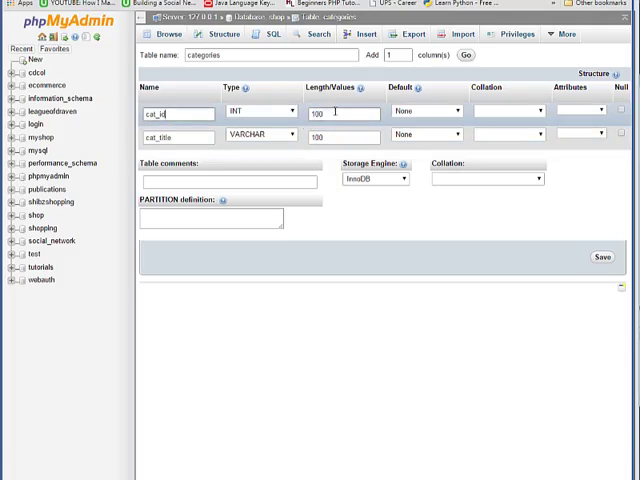
double_click(344, 112)
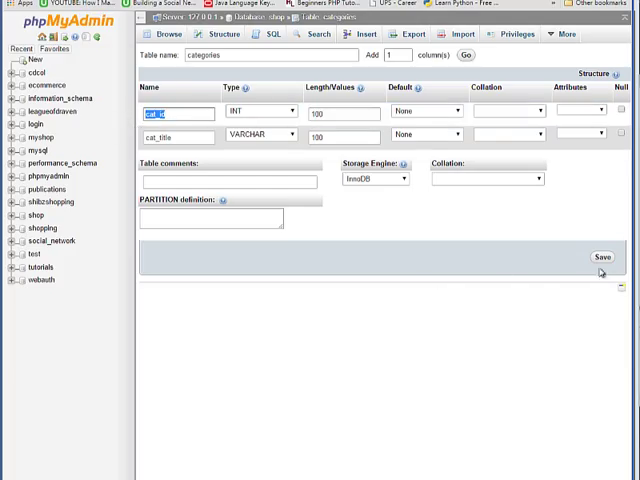
Save the categories table into the shop database.
left_click(600, 256)
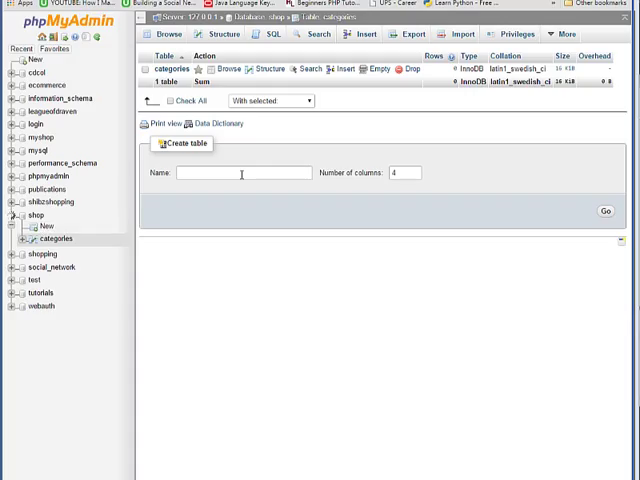
mouse_move(248, 188)
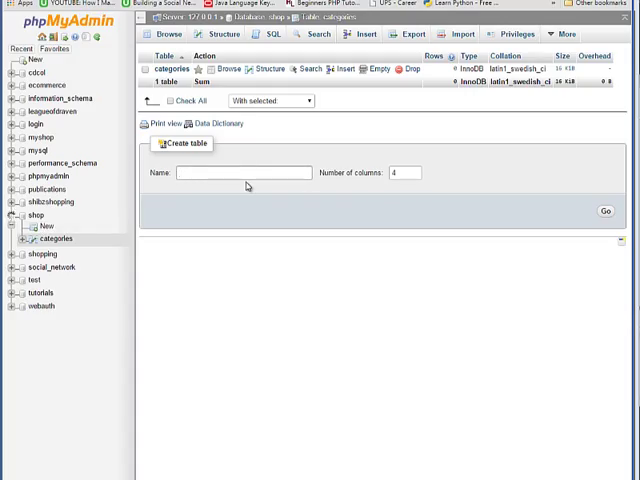
Start a new table named 'brands' with 2 columns in shop.
type("brands")
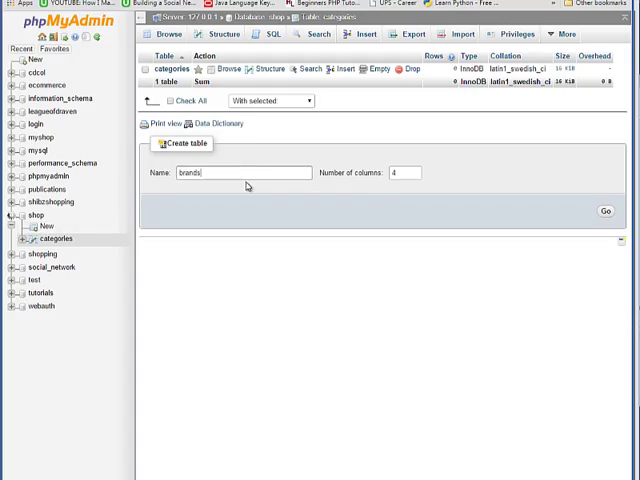
mouse_move(370, 192)
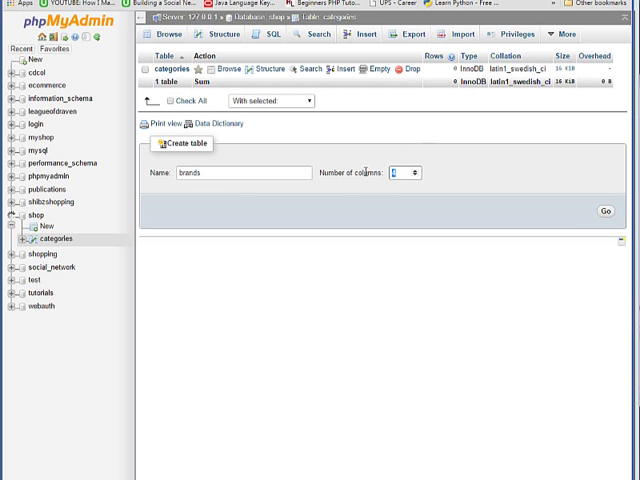
left_click(604, 212)
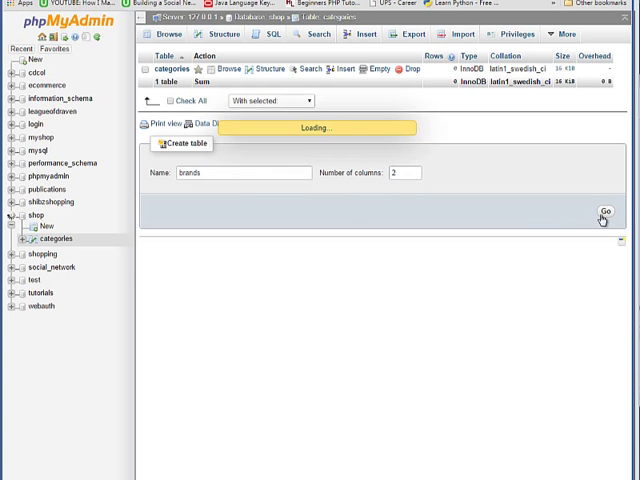
left_click(606, 212)
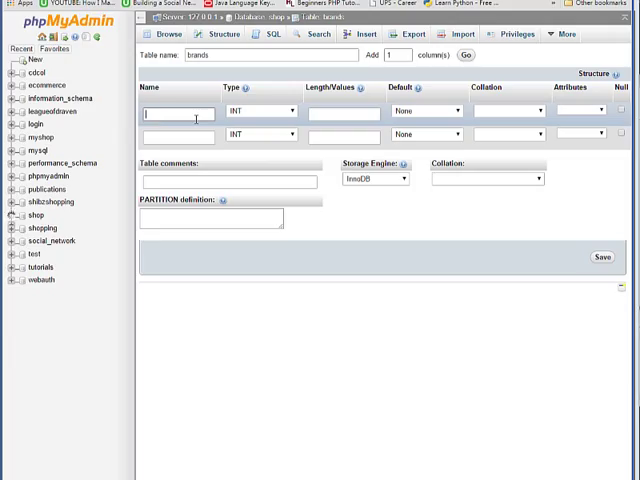
Name the columns brand_id (auto-increment) and brand_title, each with length 100.
type("brand_id")
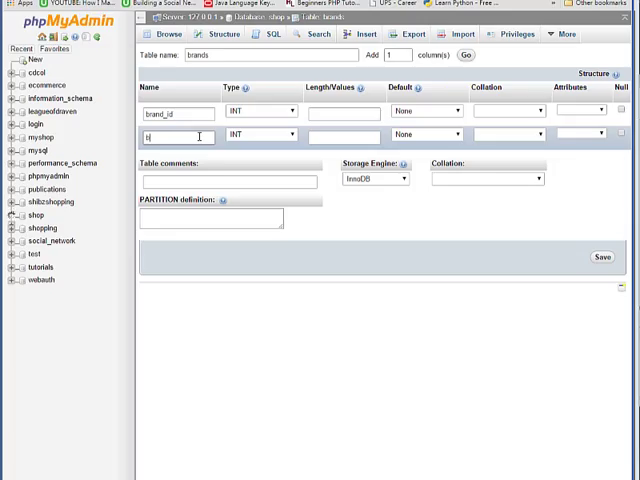
type("brand_title")
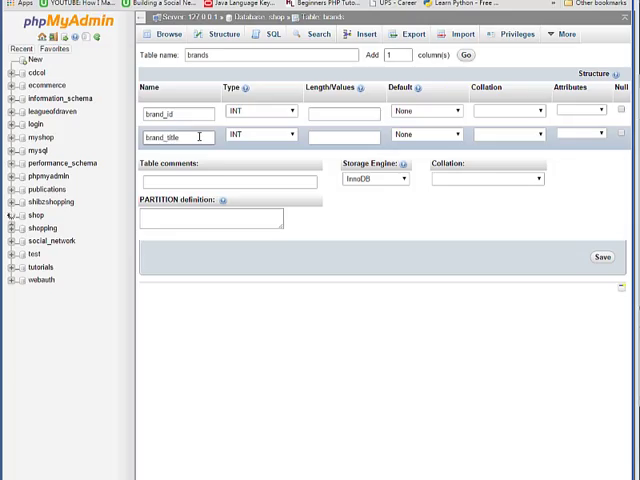
left_click(342, 112)
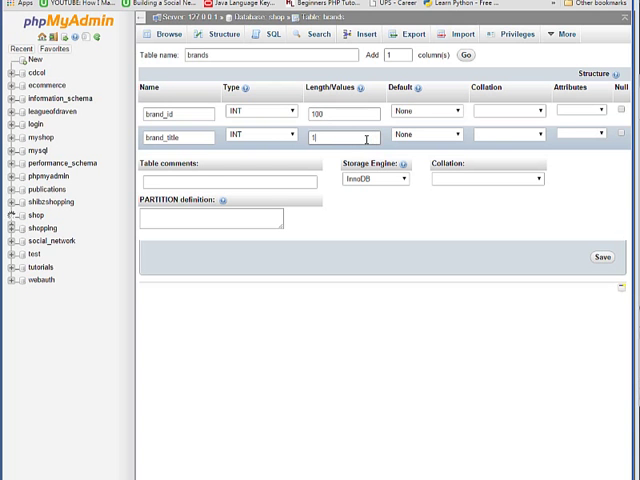
type("00")
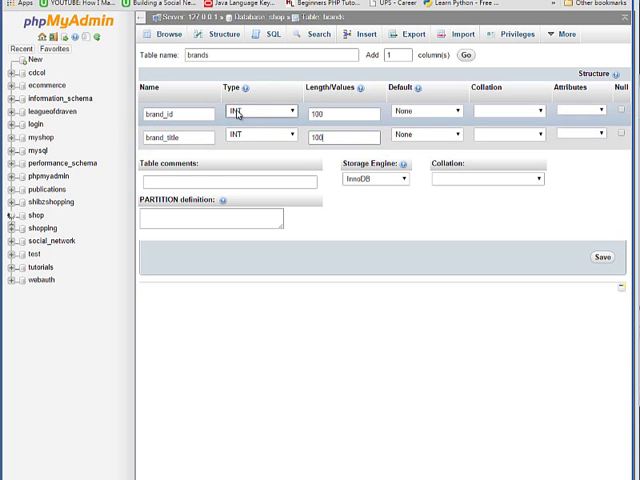
scroll("right", 3)
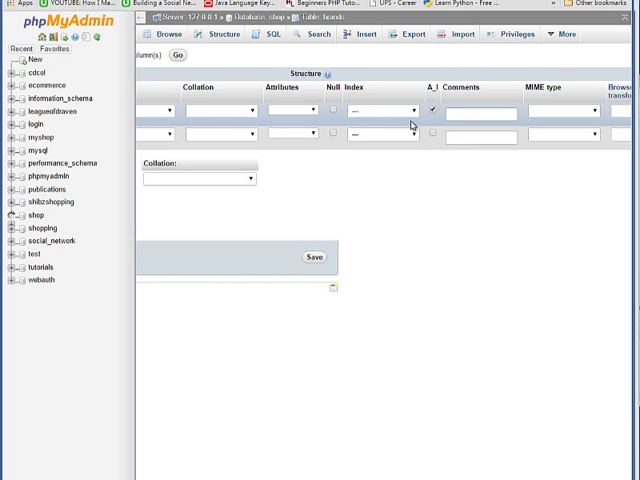
left_click(384, 112)
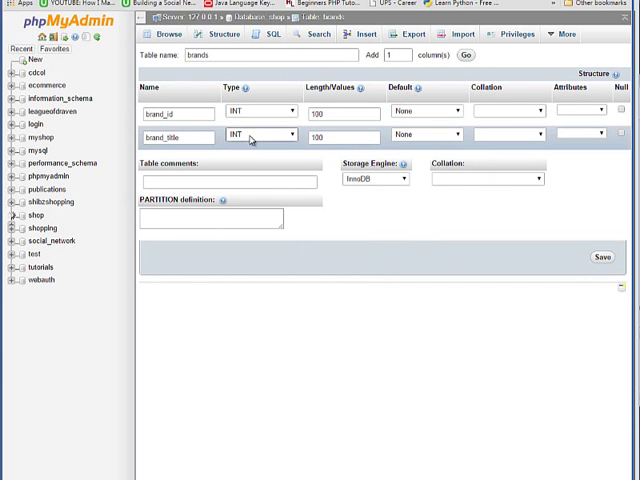
left_click(260, 136)
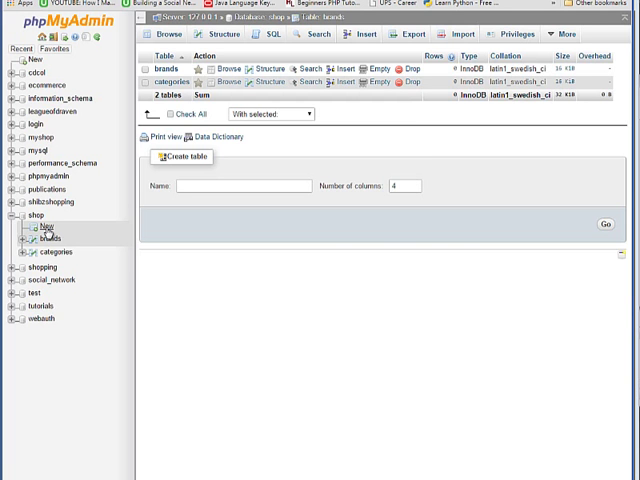
Start a new 'products' table and add extra column rows to its form.
left_click(608, 220)
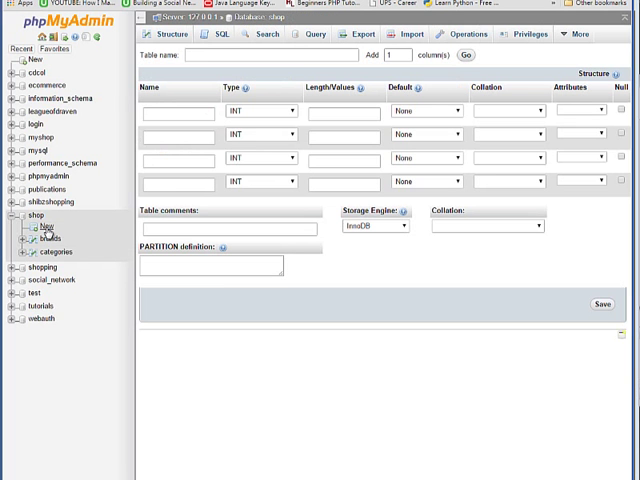
mouse_move(48, 238)
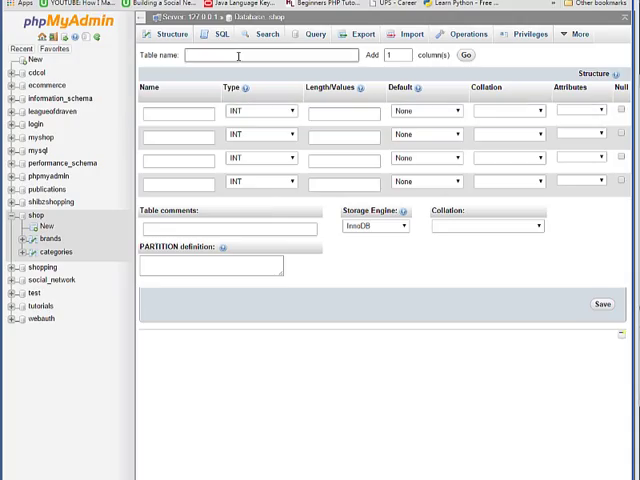
type("product")
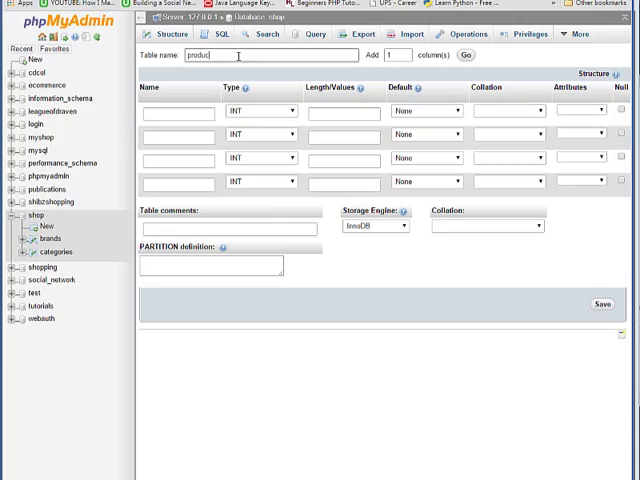
type("cts")
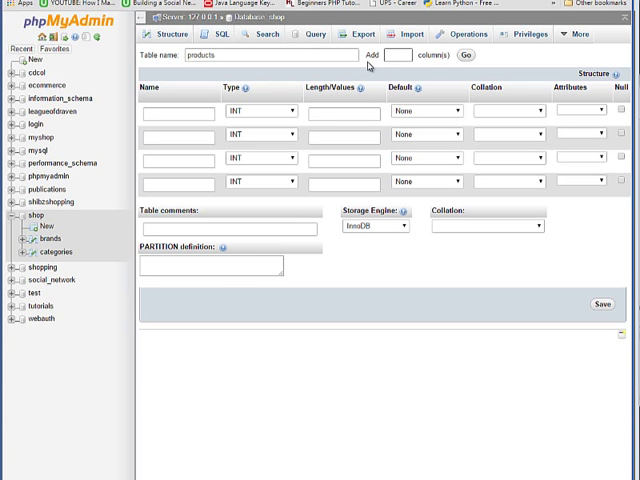
left_click(476, 56)
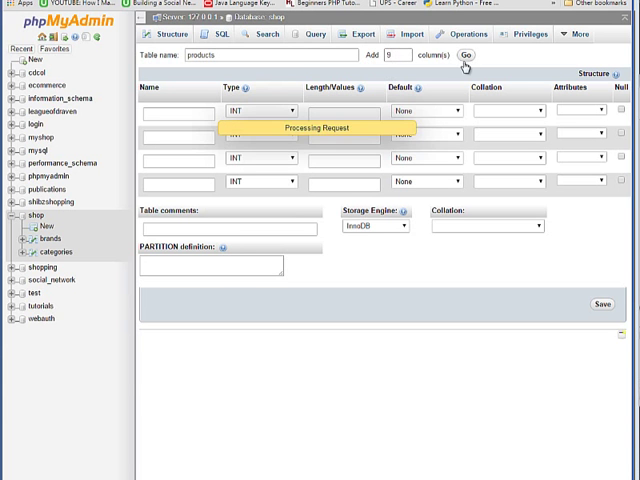
left_click(470, 56)
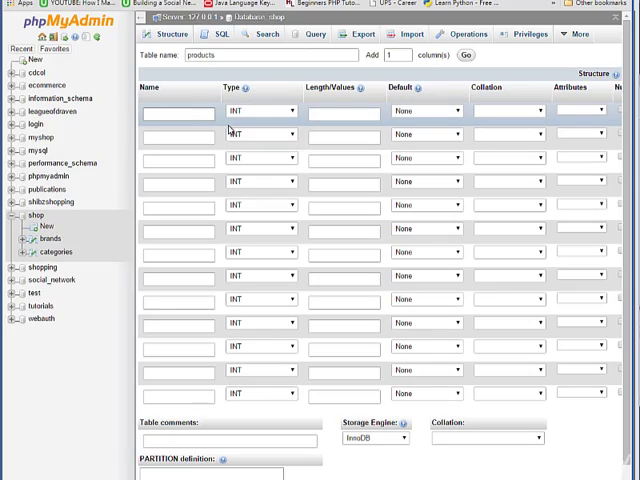
Name columns product_id, product_cat, product_brand, date and product_title.
type("product_id")
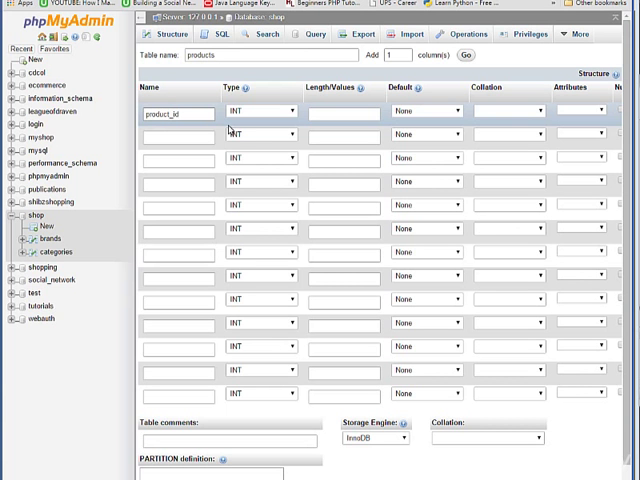
left_click(176, 136)
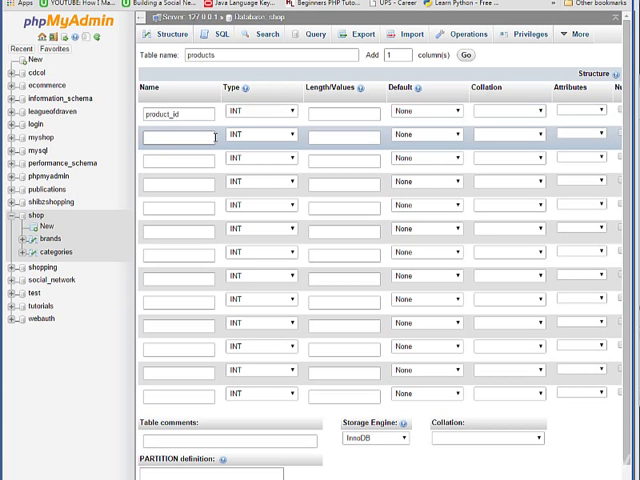
type("product_ca")
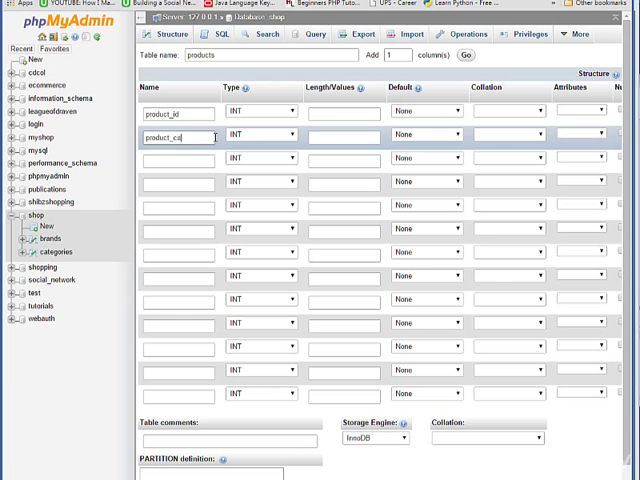
left_click(176, 162)
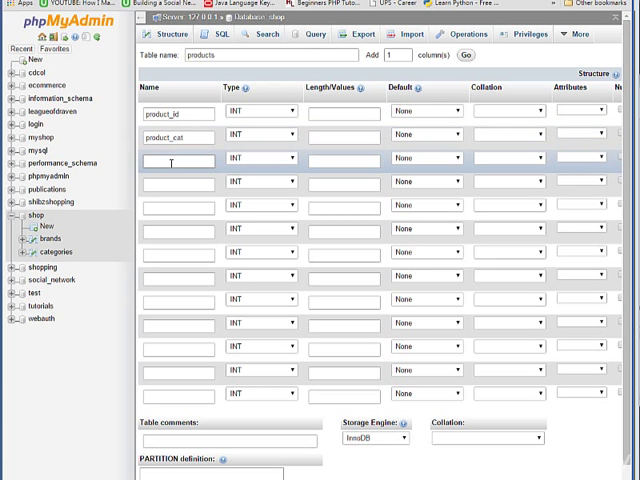
type("prod")
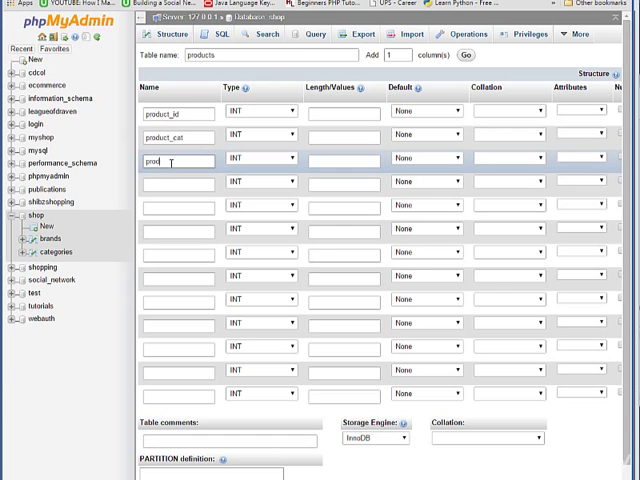
type("uct")
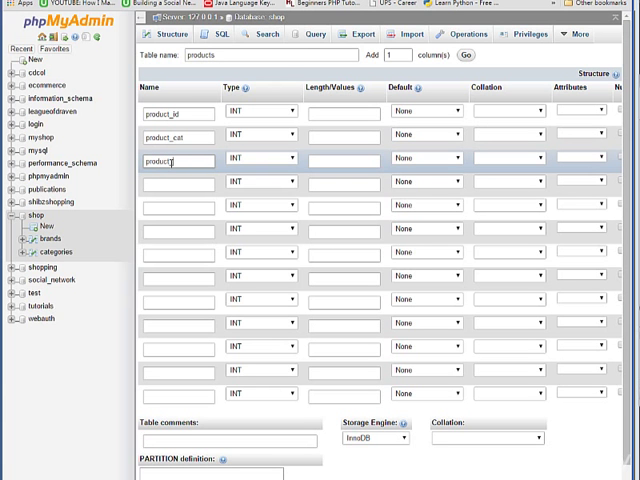
type("product_brand")
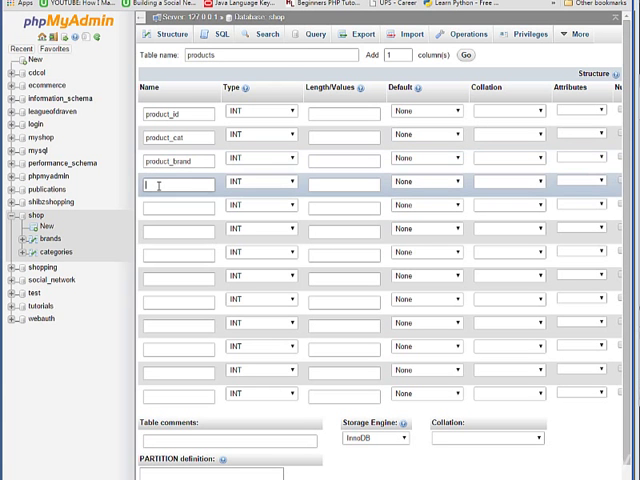
type("date")
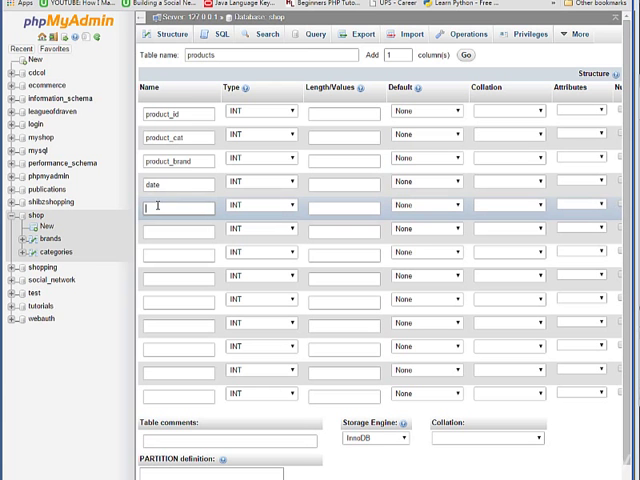
type("product")
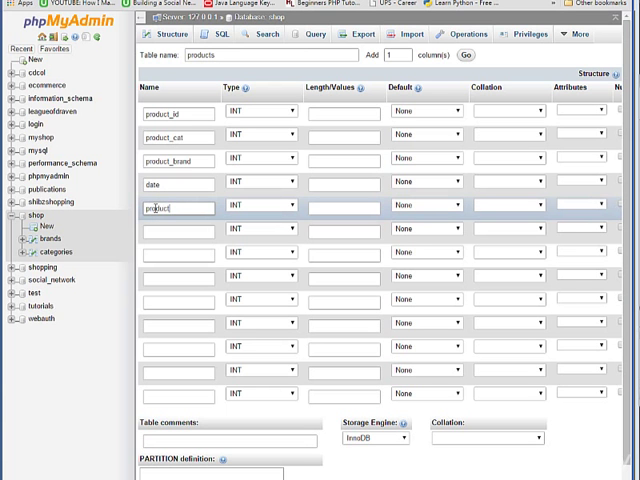
type("_title")
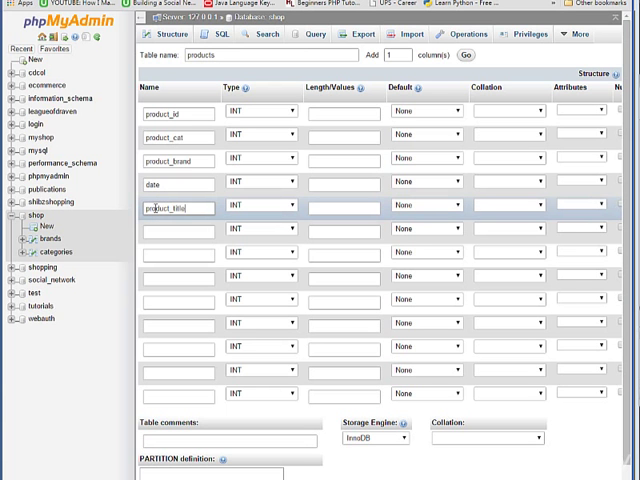
Name the remaining columns product_img1, product_price, product_desc and product_keywords.
left_click(178, 232)
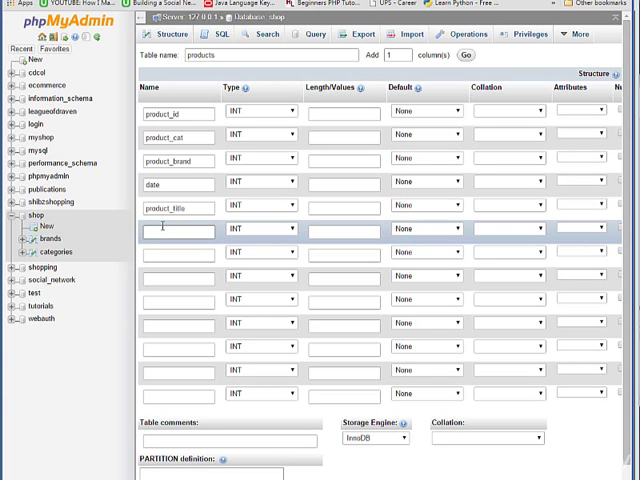
type("product")
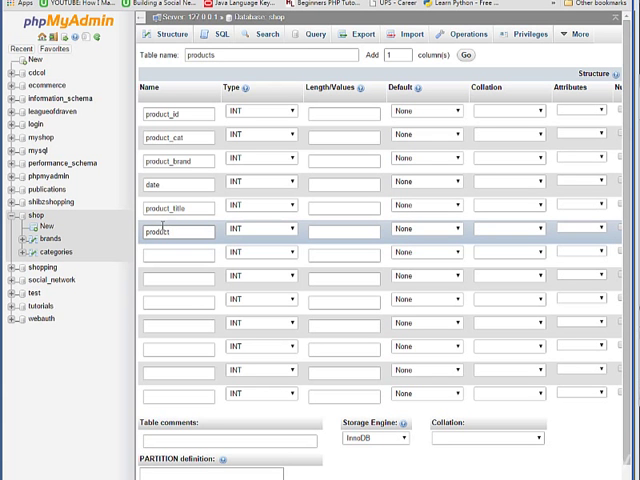
type("_img1")
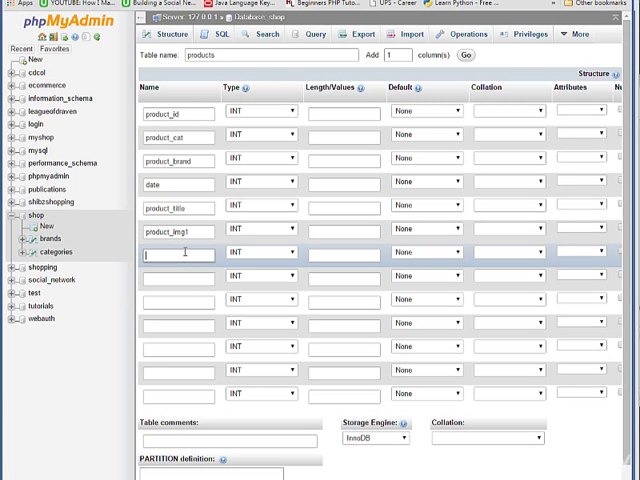
type("product_price")
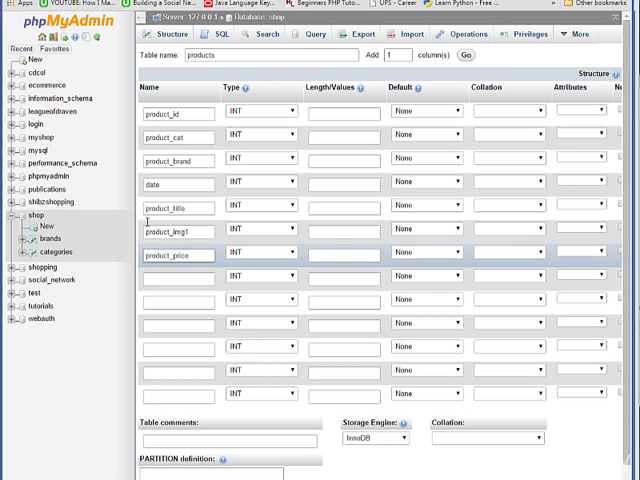
type("pro")
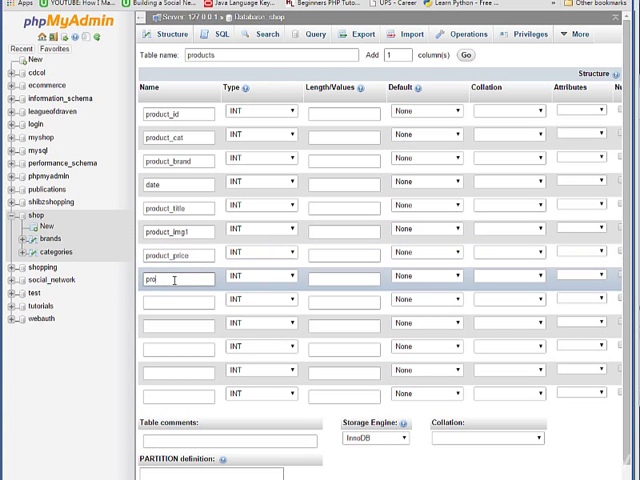
type("product_Desc")
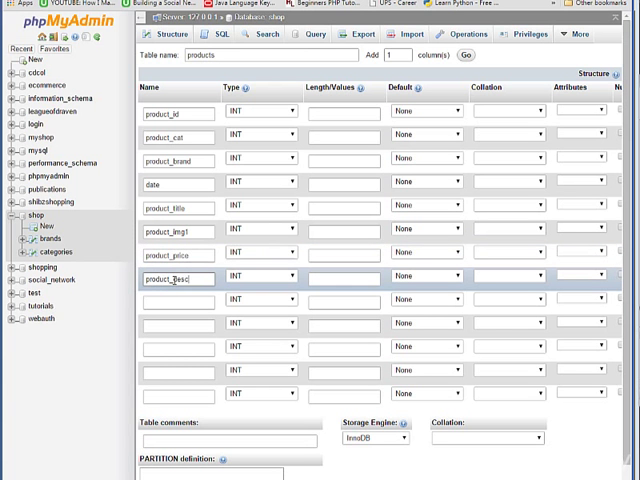
double_click(178, 278)
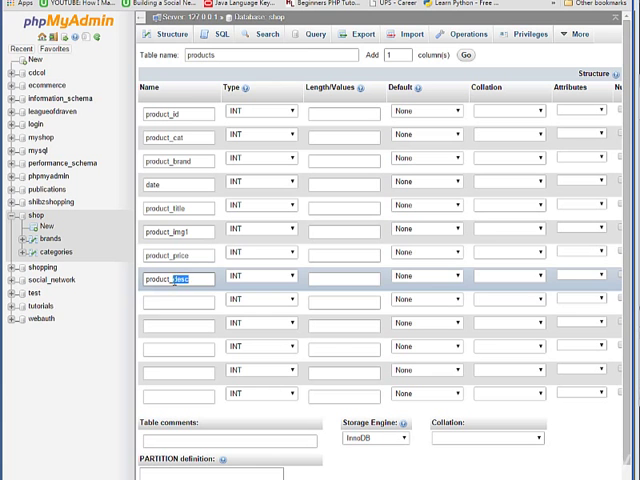
left_click(176, 302)
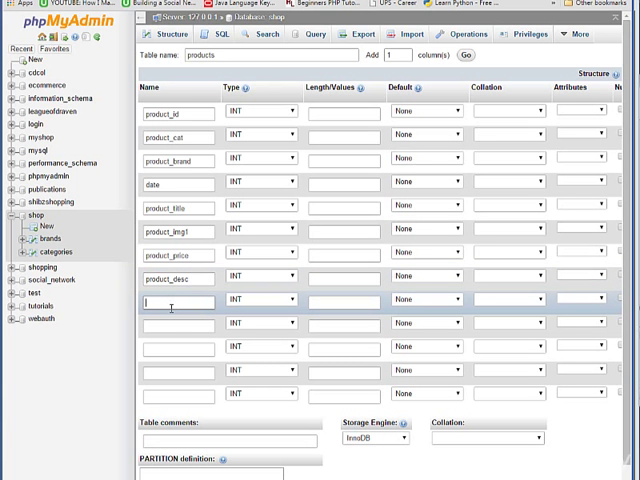
type("product_keyword")
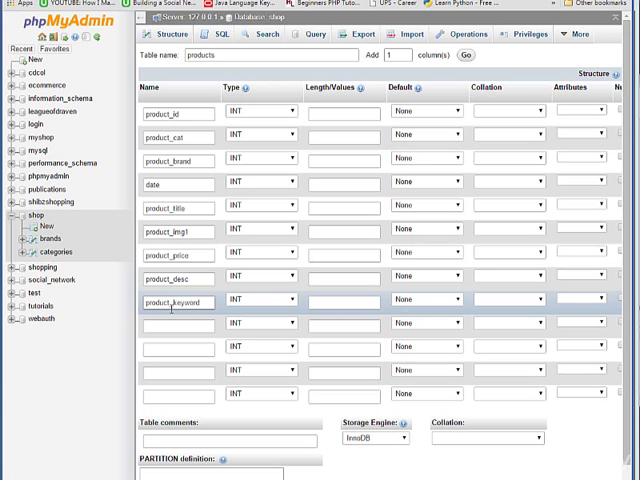
type("s")
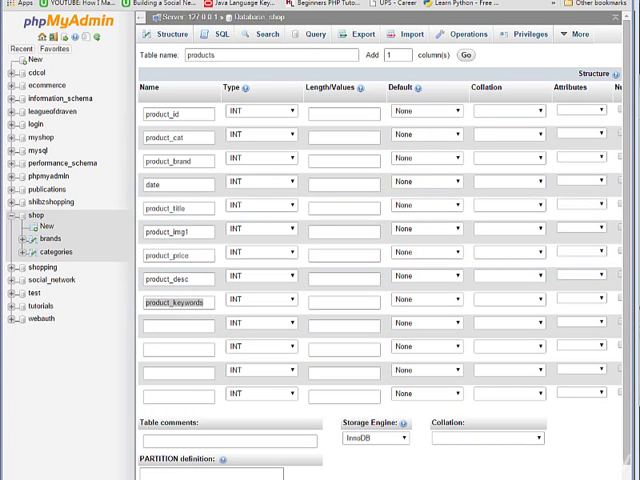
scroll("right", 3)
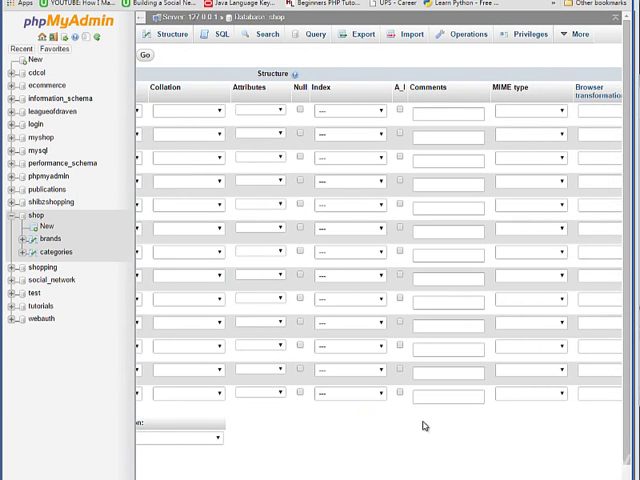
left_click(352, 110)
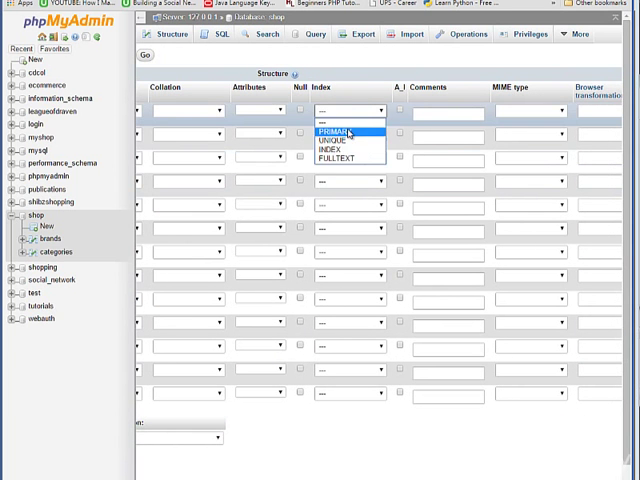
left_click(334, 130)
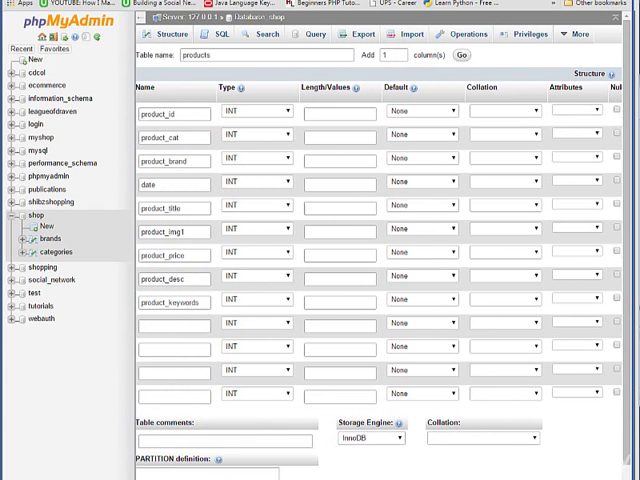
Give product_id, product_cat and product_brand a length of 10.
left_click(344, 112)
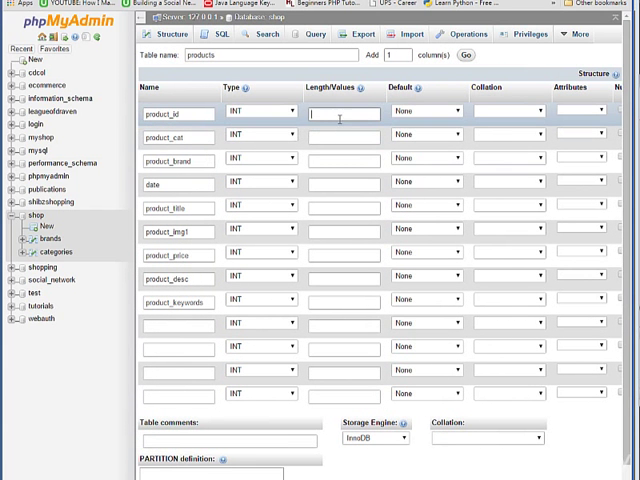
type("10")
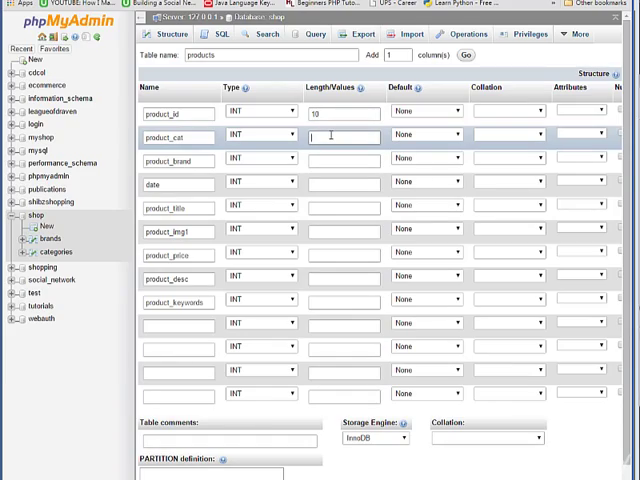
type("10")
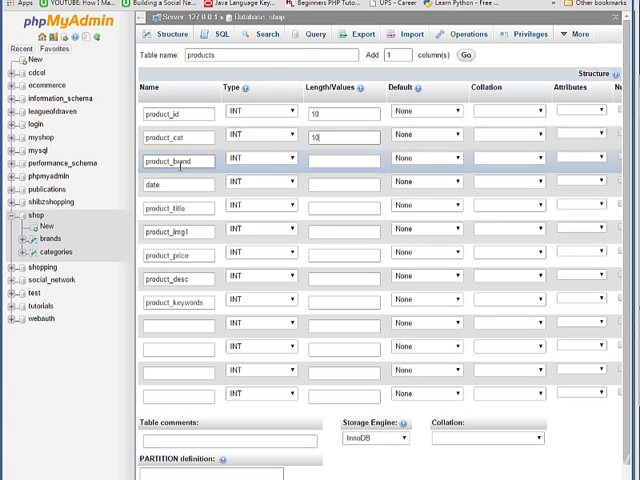
left_click(344, 184)
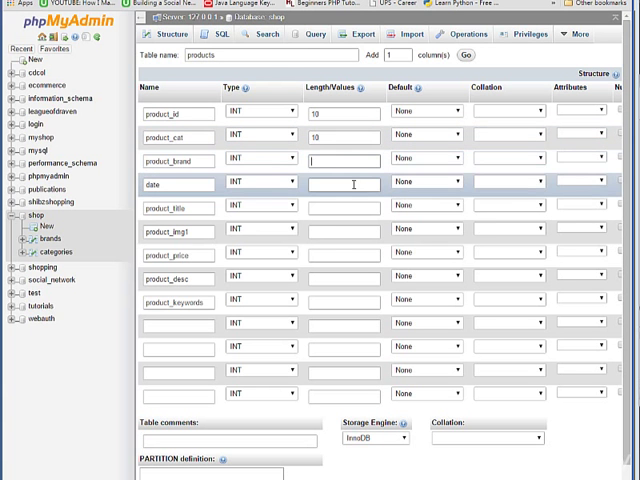
type("10")
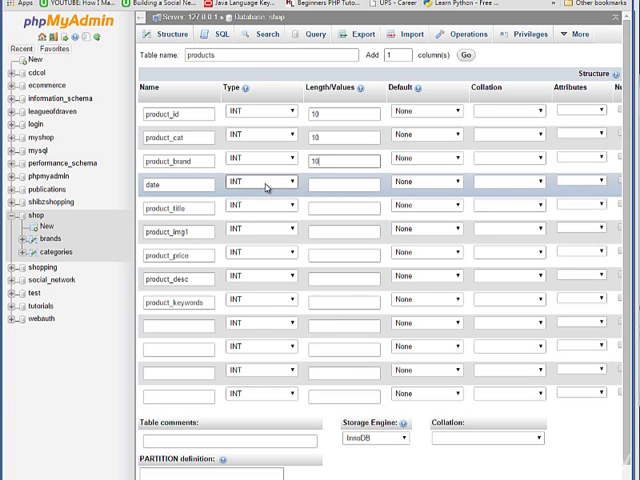
Make date a TIMESTAMP, product_title length 100, and product_img1 a TEXT column.
left_click(262, 182)
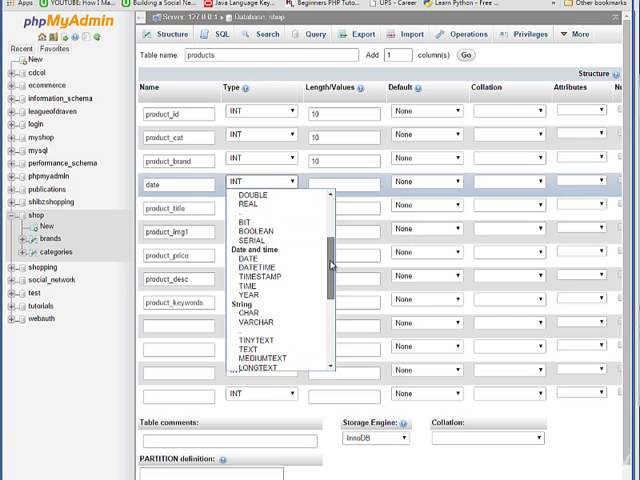
left_click(258, 276)
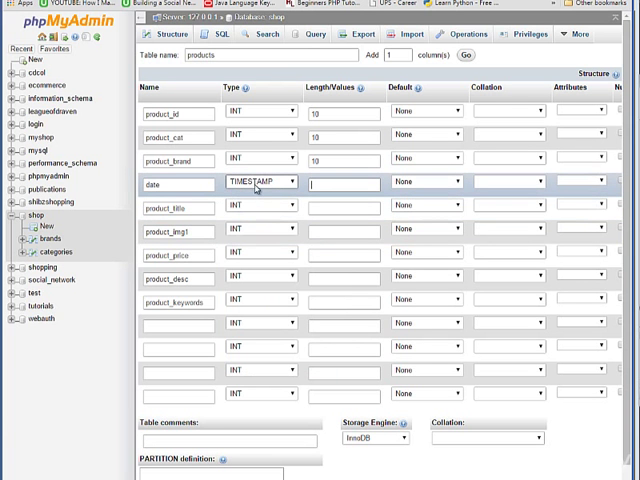
left_click(340, 184)
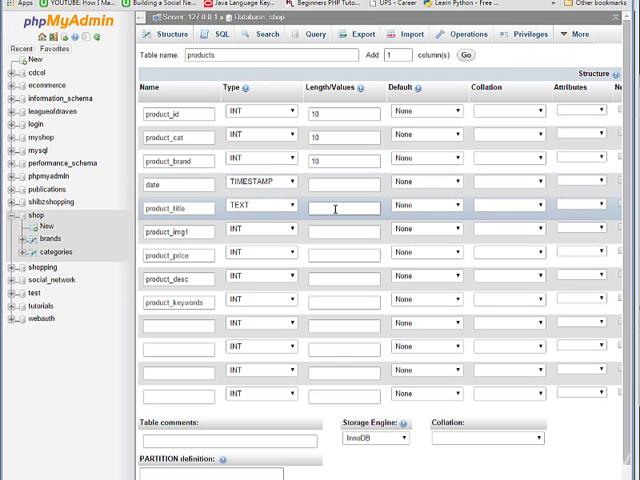
type("100")
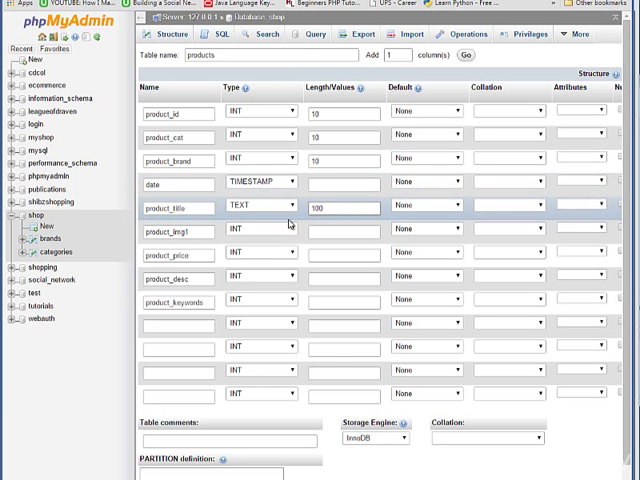
left_click(260, 230)
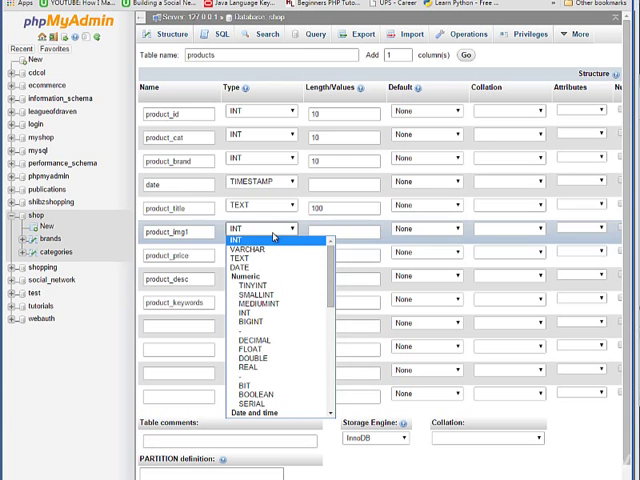
left_click(248, 240)
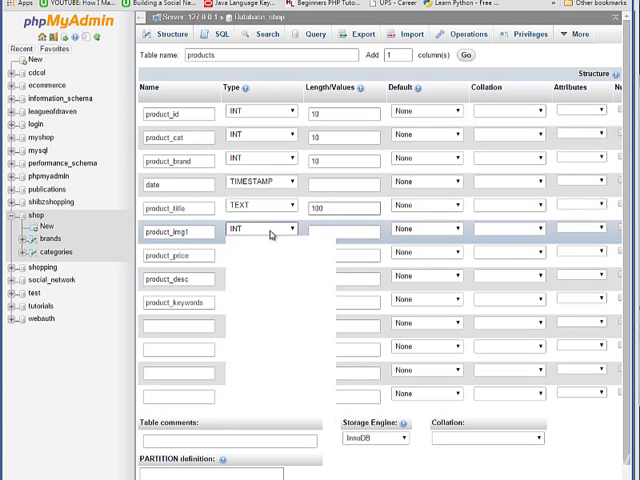
left_click(262, 232)
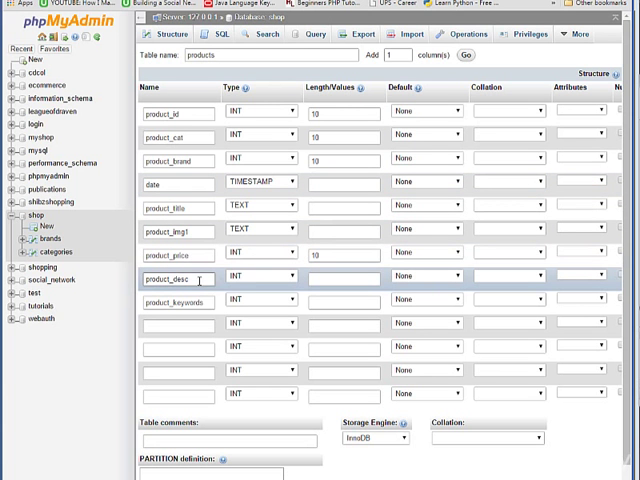
Make product_desc and product_keywords TEXT with length 100, then begin a tenth column name.
left_click(262, 276)
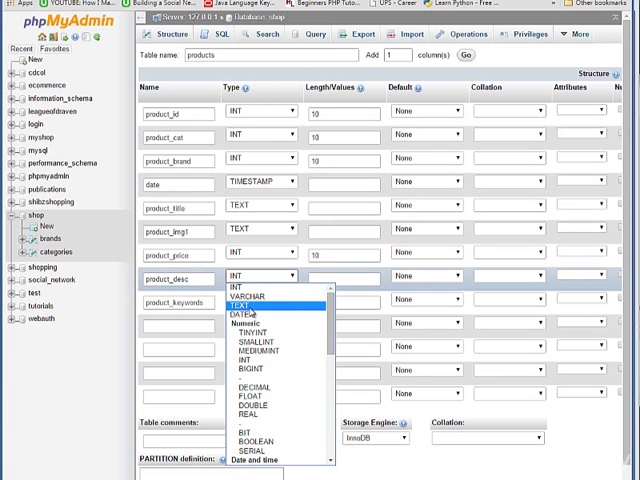
left_click(244, 304)
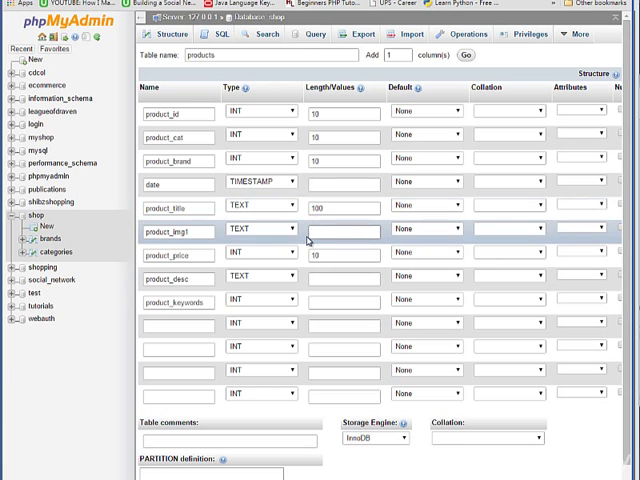
type("100")
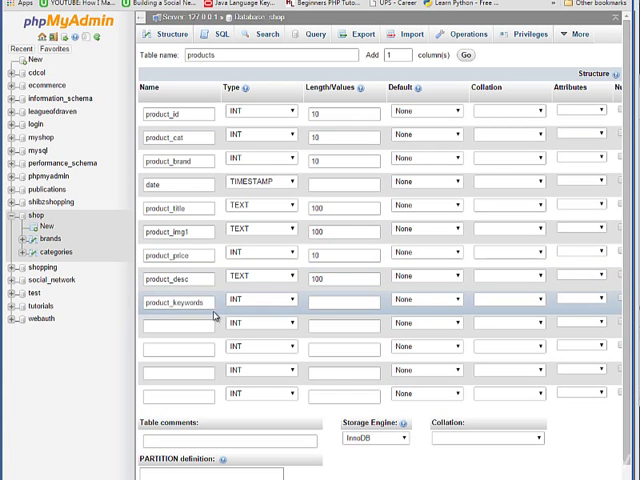
left_click(262, 300)
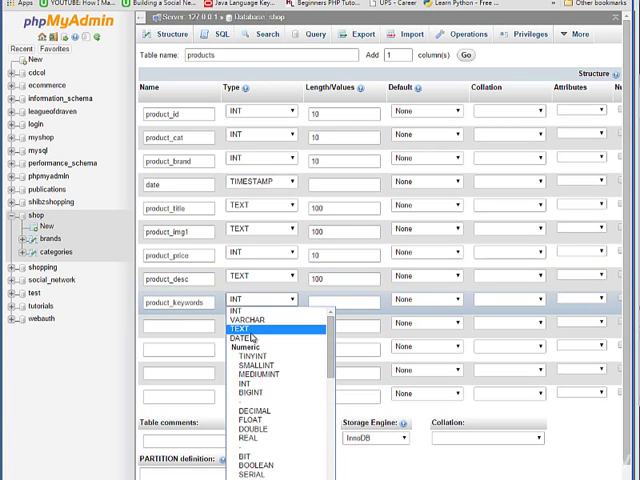
left_click(240, 330)
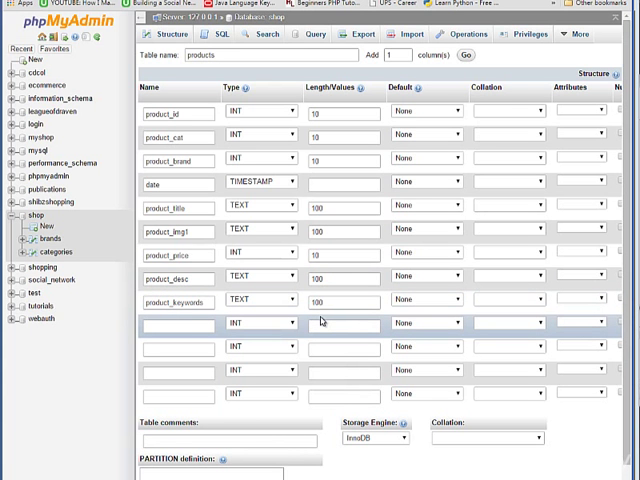
mouse_move(224, 332)
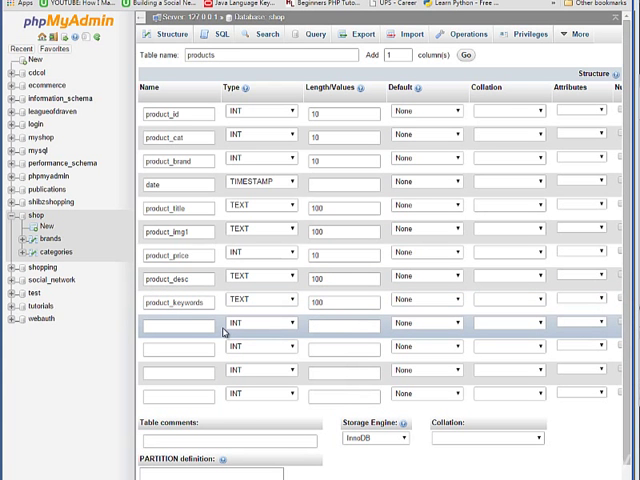
left_click(178, 328)
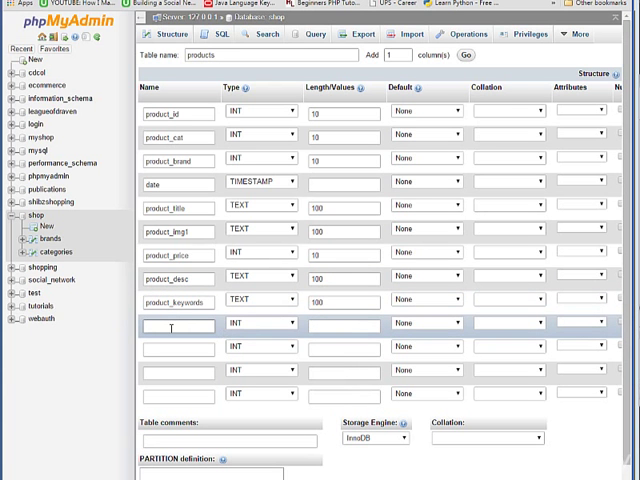
type("st")
left_click(344, 324)
type("100")
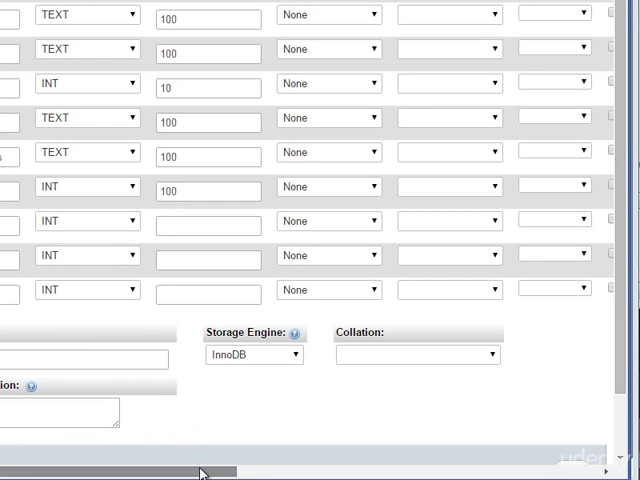
Save the new products table into the shop database.
scroll("right", 3)
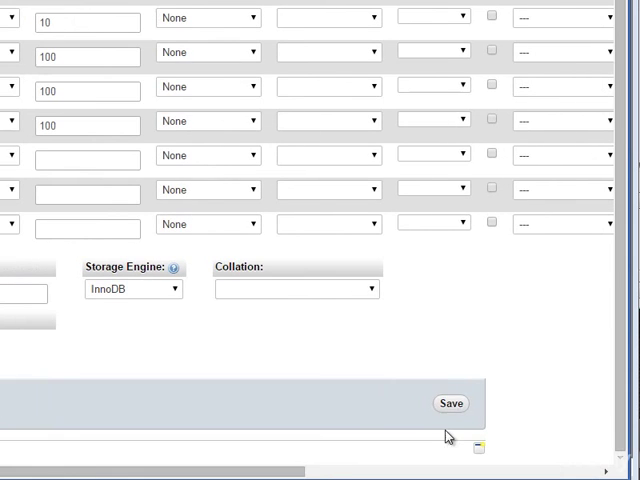
left_click(452, 402)
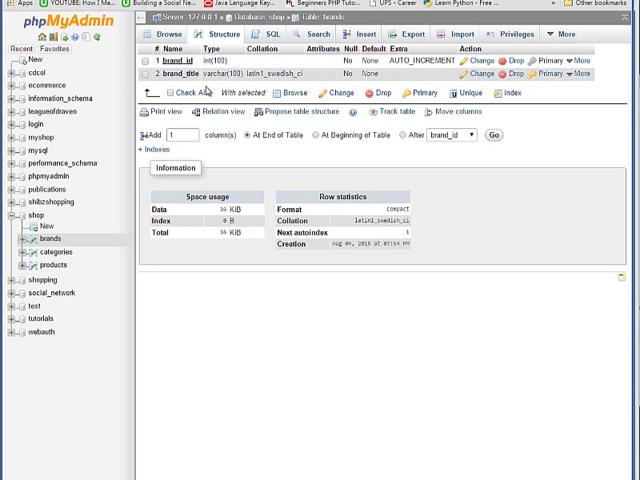
View the categories table's structure showing its cat_id and cat_title columns.
left_click(56, 252)
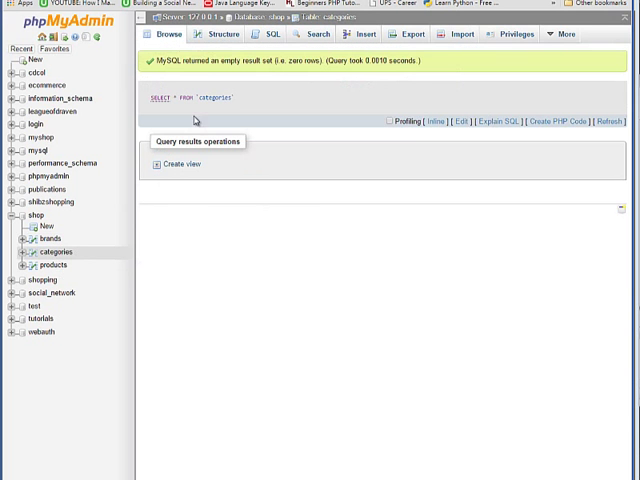
left_click(216, 36)
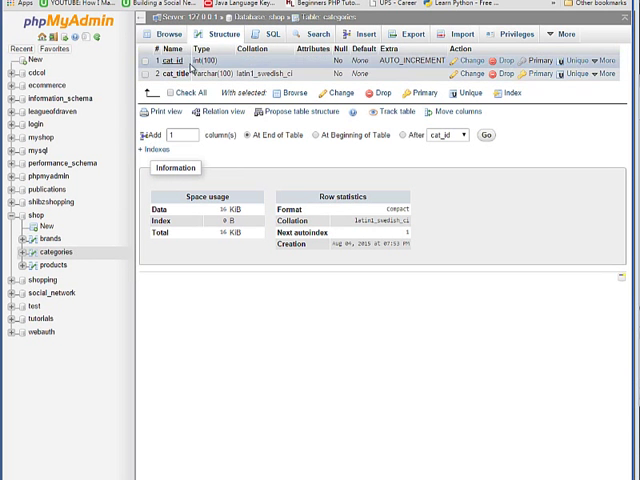